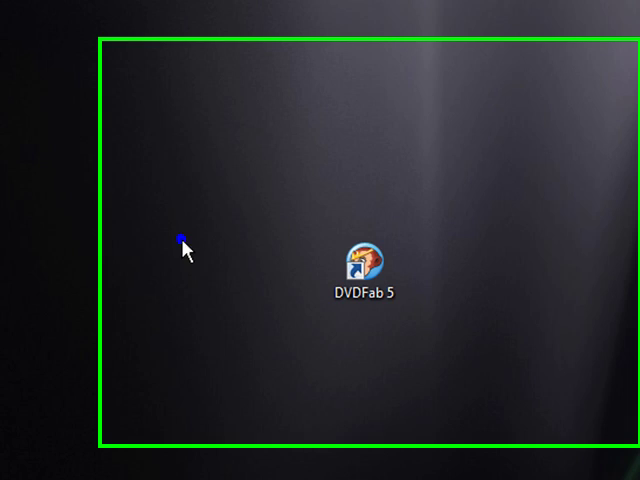
# - Move the DVDFab 5 shortcut onto the desktop and launch DVDFab HD Decrypter
pyautogui.moveTo(357, 262); pyautogui.dragTo(545, 287)
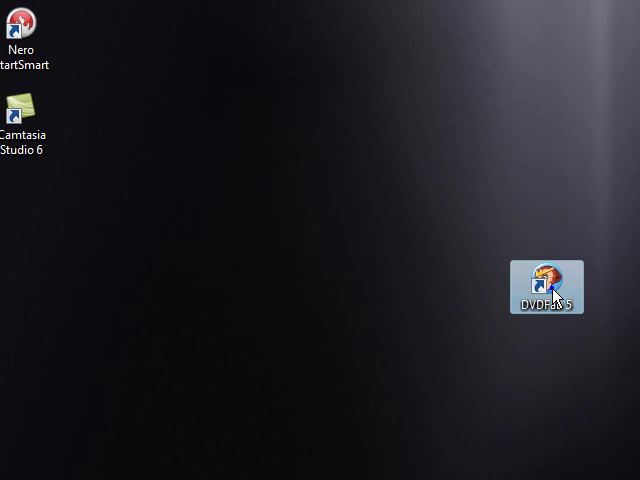
pyautogui.moveTo(396, 453)
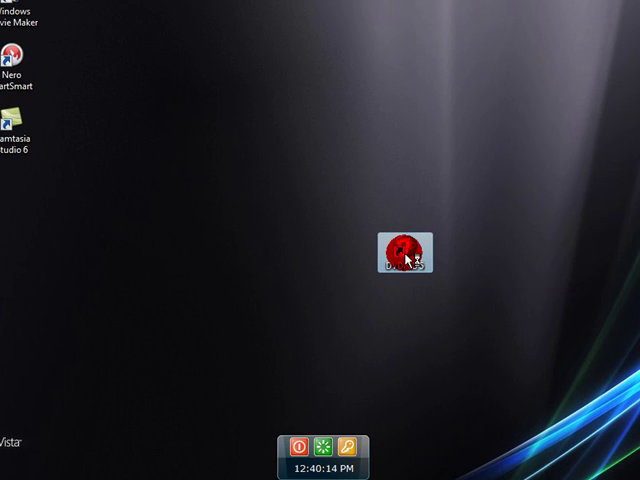
pyautogui.doubleClick(407, 253)
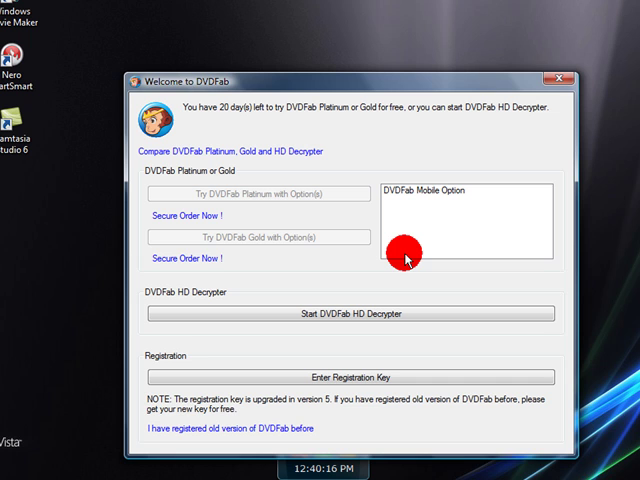
pyautogui.moveTo(203, 53)
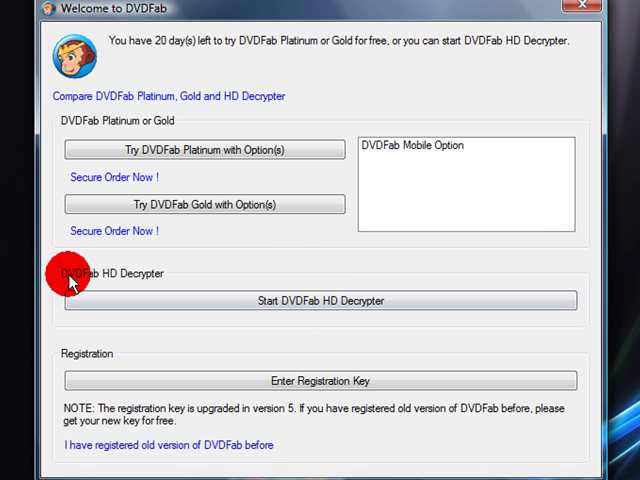
pyautogui.moveTo(145, 287)
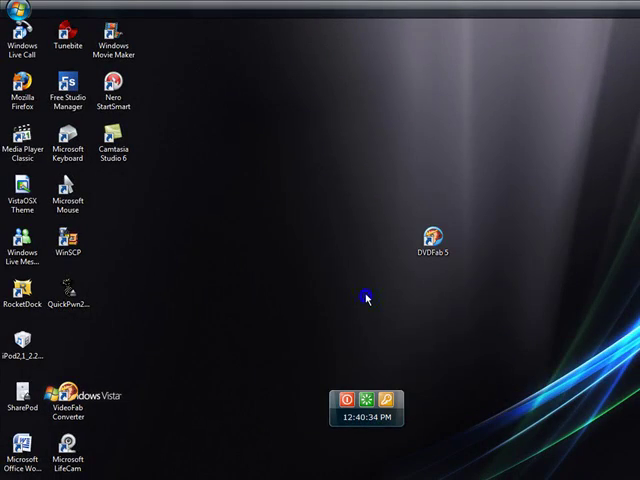
pyautogui.doubleClick(431, 237)
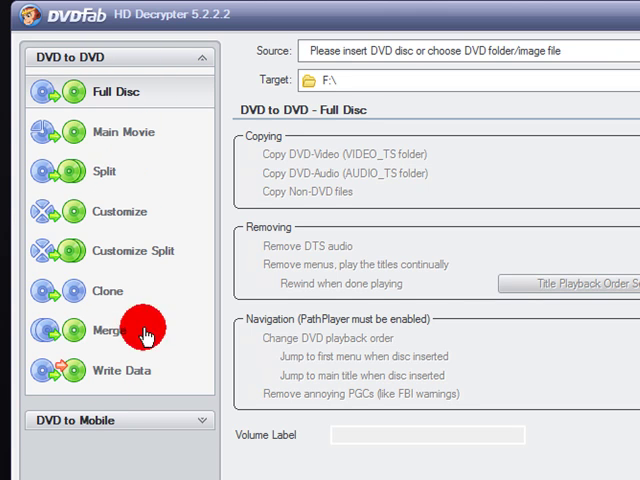
# - Try DVD to Mobile Generic, dismiss the unavailable notice, then choose DVD to DVD Main Movie
pyautogui.click(105, 420)
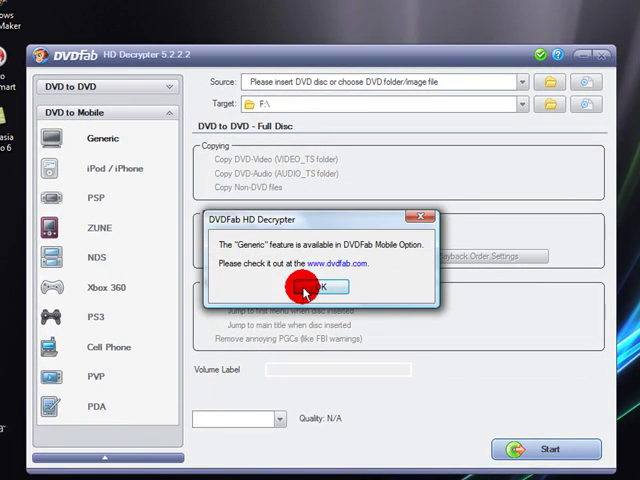
pyautogui.click(318, 287)
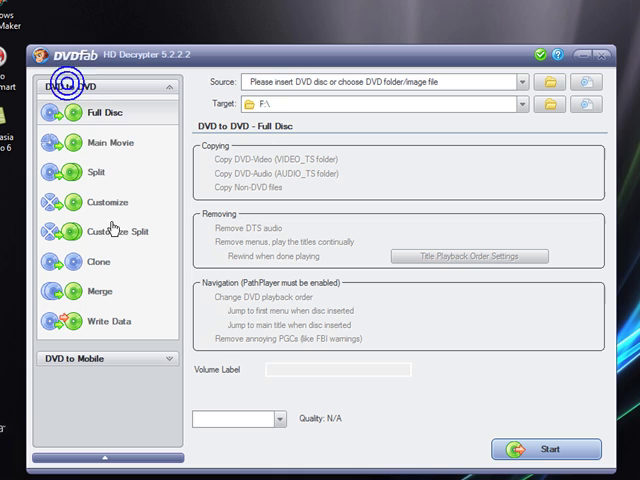
pyautogui.moveTo(98, 120)
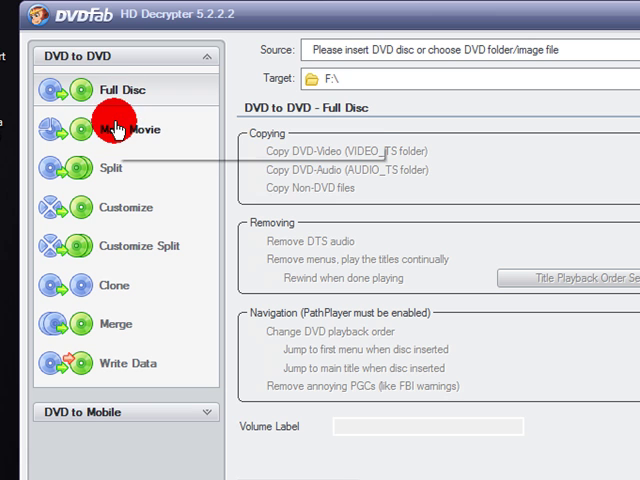
pyautogui.moveTo(118, 129)
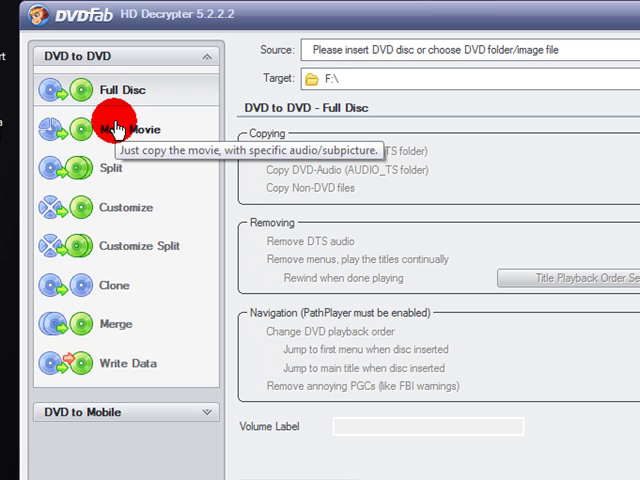
pyautogui.click(124, 128)
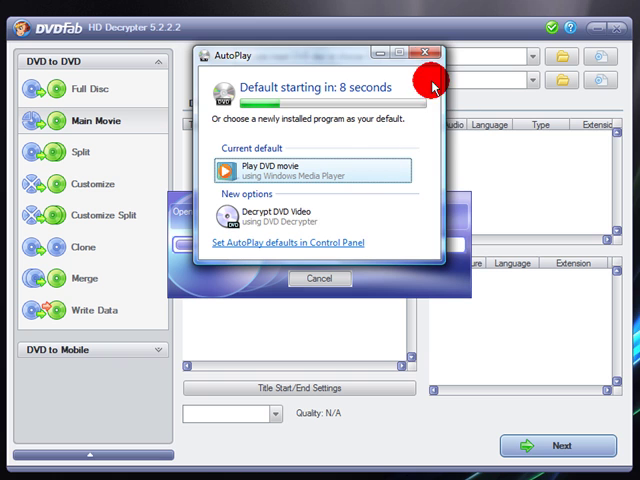
# - Dismiss AutoPlay and uncheck English subtitles on the 1:42:11 HANCOCK main title
pyautogui.click(429, 52)
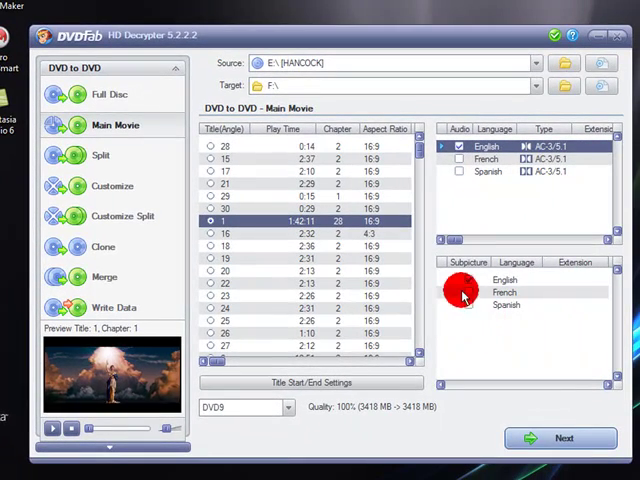
pyautogui.click(469, 279)
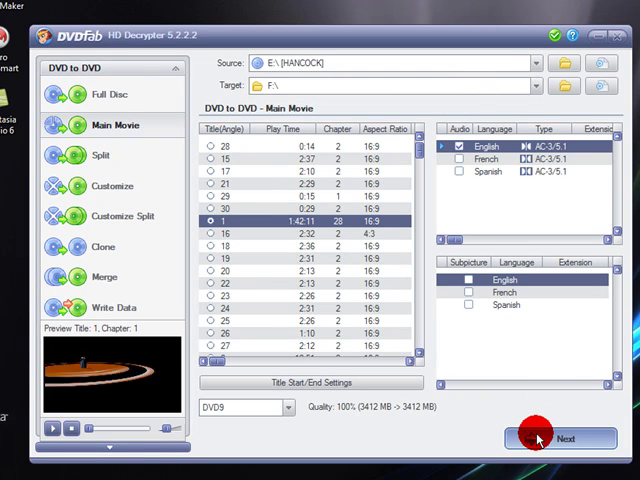
# - Review copy options with VIDEO_TS output and HANCOCK volume label, then start copying
pyautogui.click(561, 438)
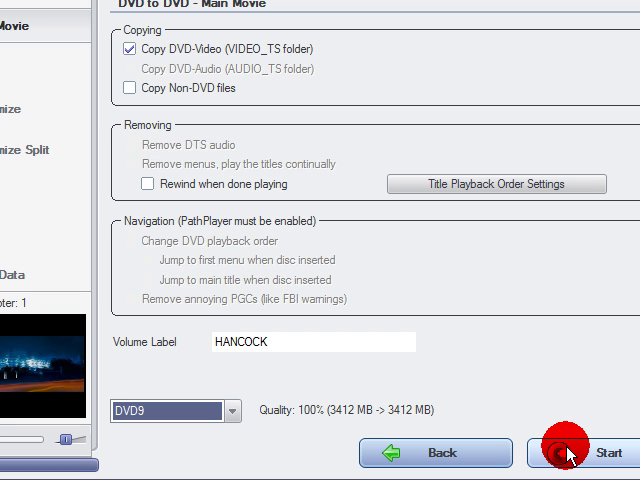
pyautogui.click(575, 452)
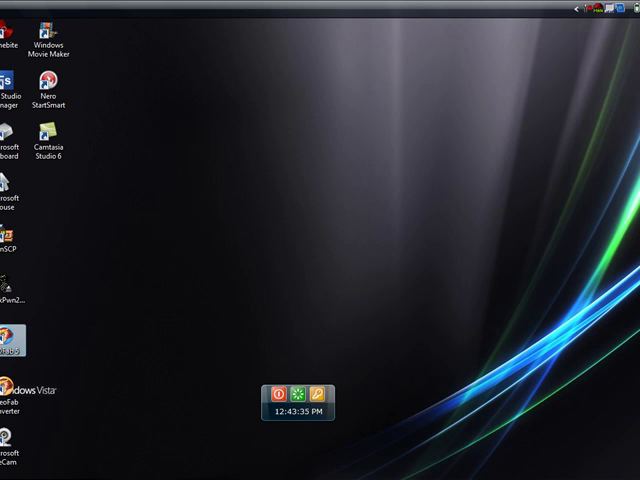
pyautogui.click(10, 470)
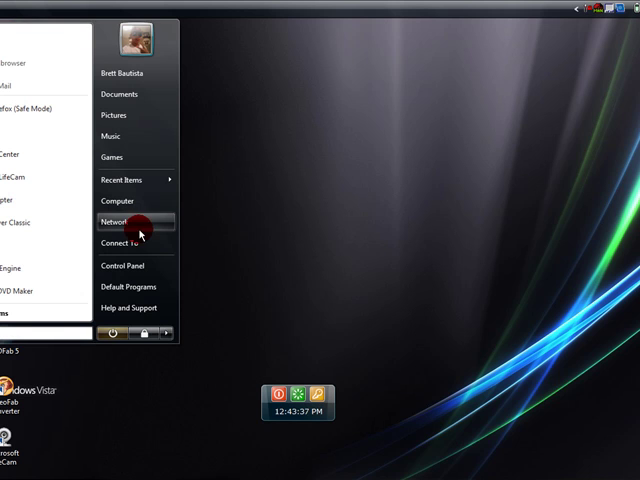
pyautogui.click(116, 221)
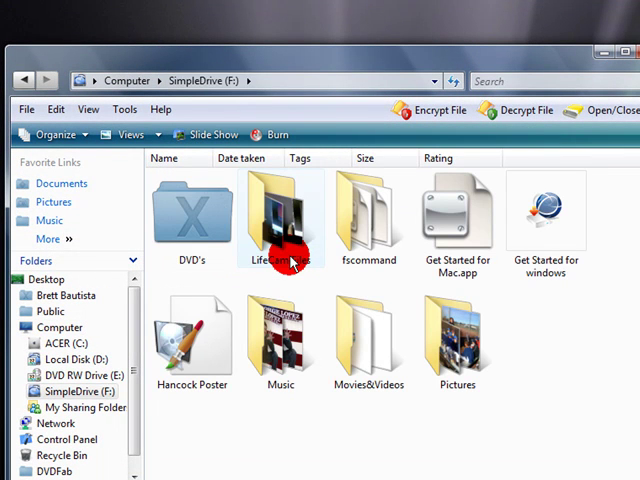
pyautogui.doubleClick(192, 210)
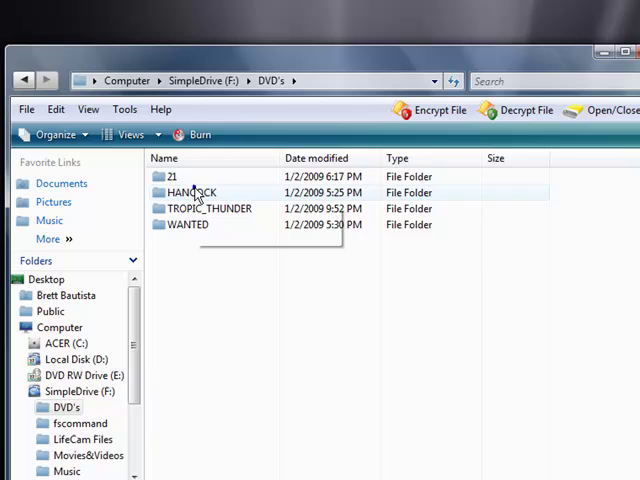
pyautogui.doubleClick(190, 192)
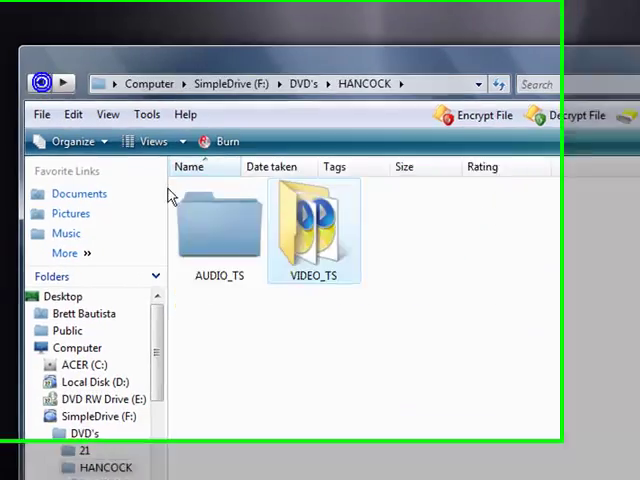
pyautogui.doubleClick(219, 220)
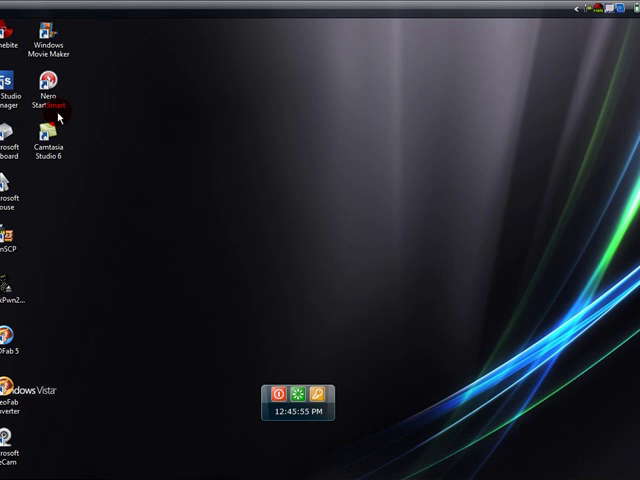
# - Move the Nero StartSmart shortcut onto the desktop and launch Nero StartSmart
pyautogui.moveTo(50, 90); pyautogui.dragTo(270, 145)
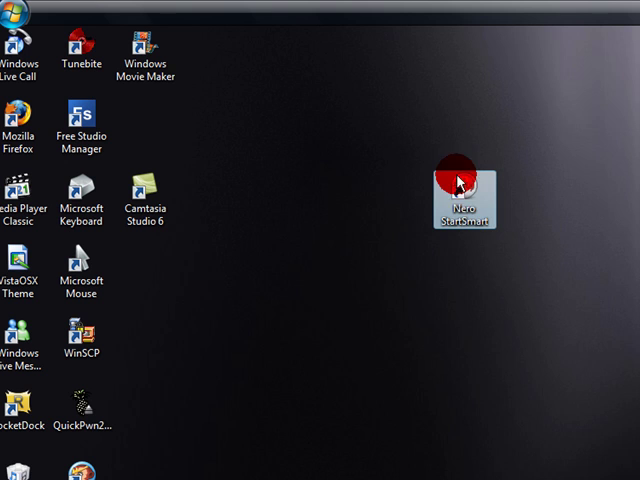
pyautogui.moveTo(462, 192)
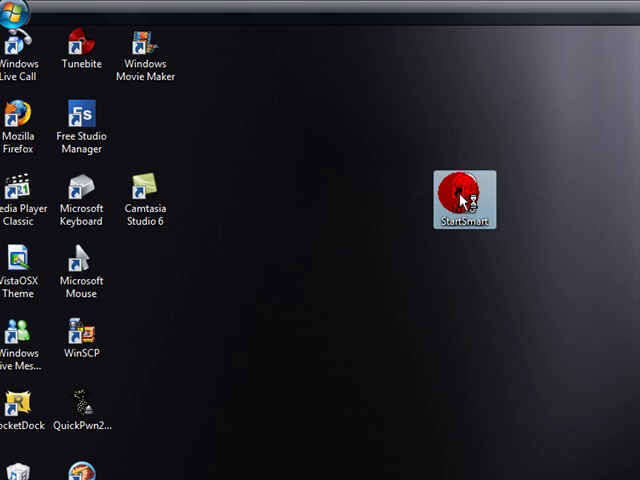
pyautogui.doubleClick(463, 200)
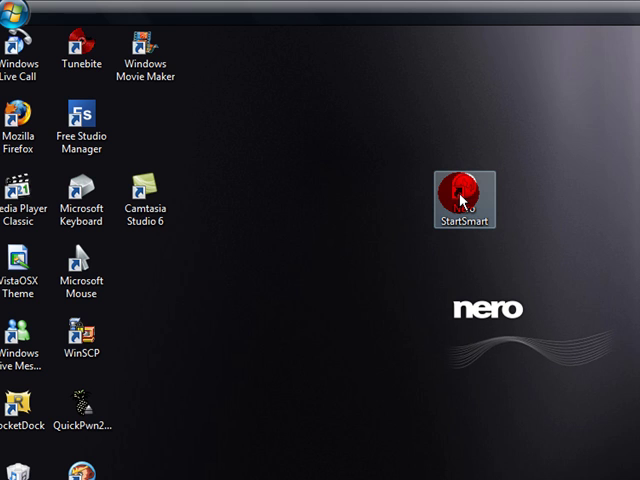
pyautogui.doubleClick(463, 188)
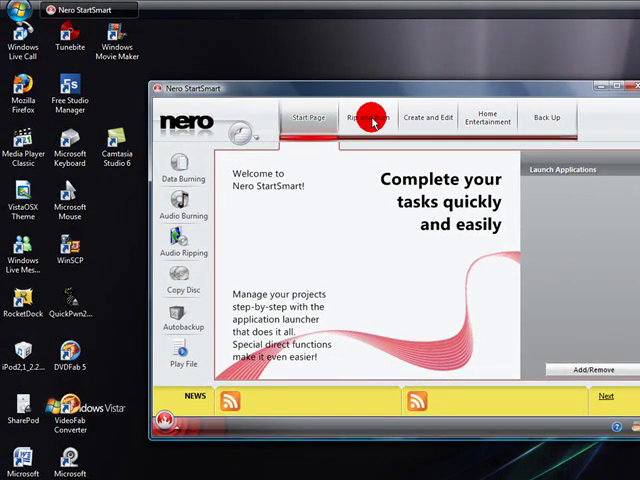
# - Show the Rip and Burn tasks and choose Burn Video Disc
pyautogui.click(368, 117)
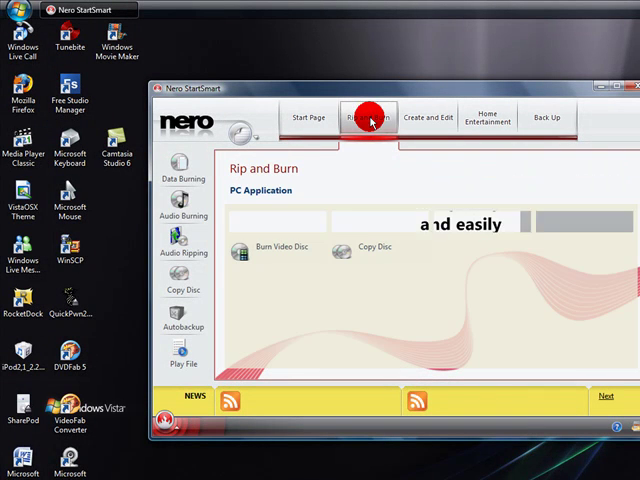
pyautogui.click(368, 117)
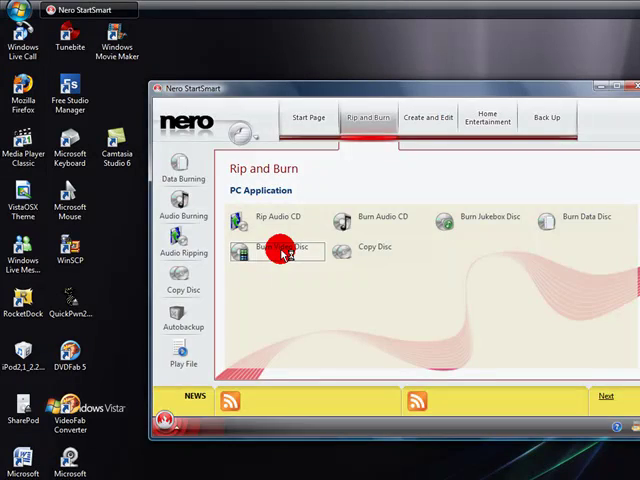
pyautogui.click(622, 88)
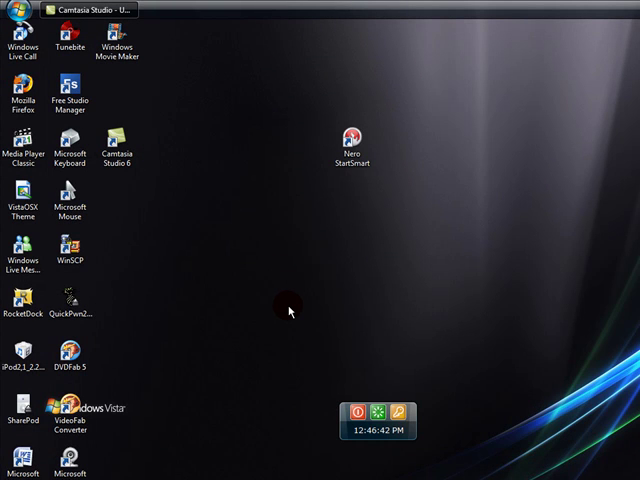
# - Choose Videos/Pictures then DVD-Video Files in Nero Express to start the compilation
pyautogui.doubleClick(351, 138)
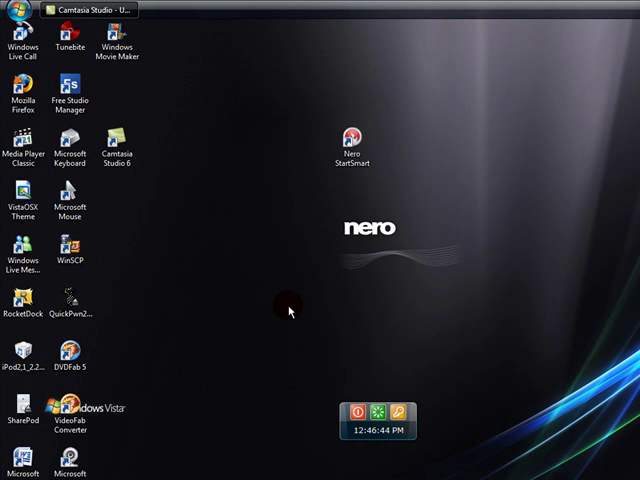
pyautogui.doubleClick(351, 135)
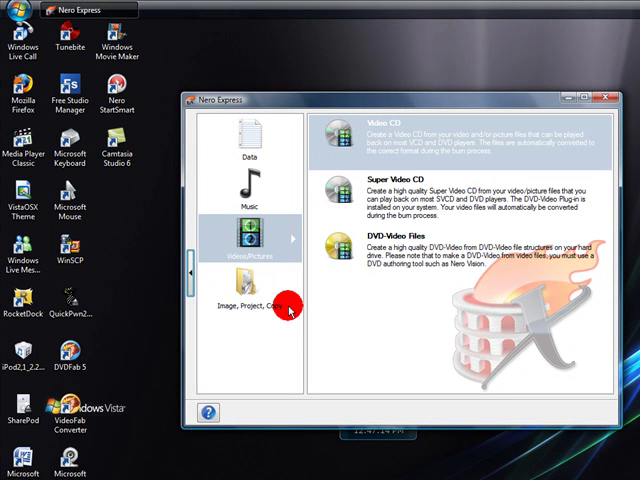
pyautogui.moveTo(267, 260)
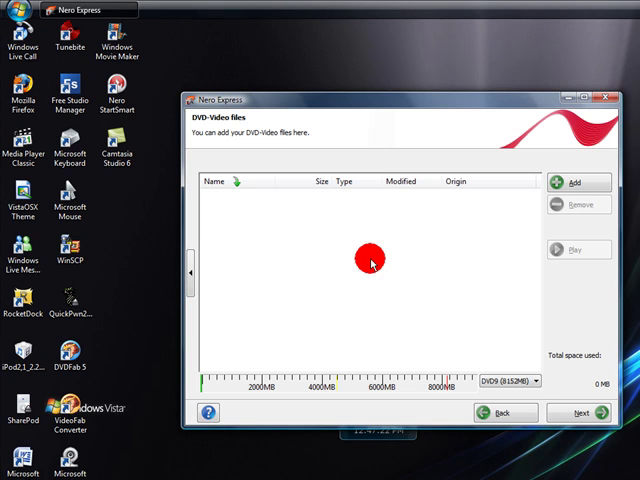
pyautogui.moveTo(419, 308)
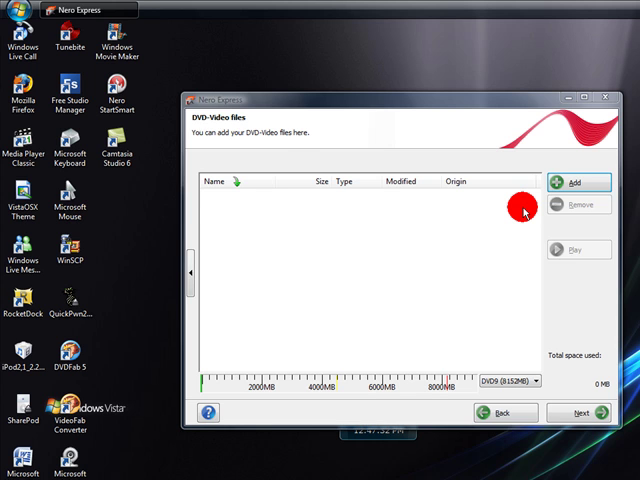
pyautogui.click(573, 182)
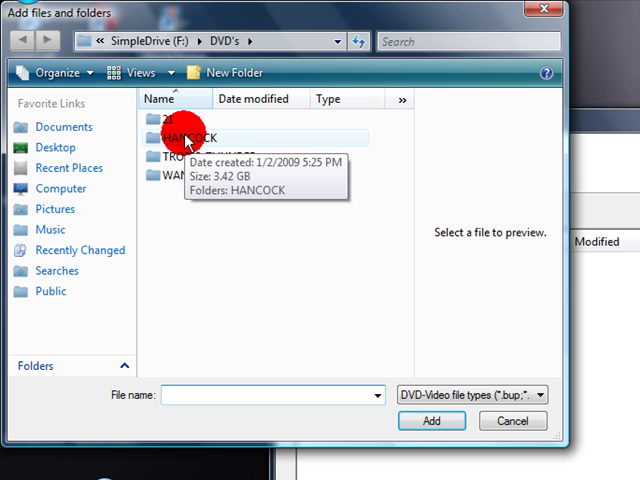
# - Add the HANCOCK folder from F:\DVD's, loading about 3512 MB of VIDEO_TS files
pyautogui.click(190, 137)
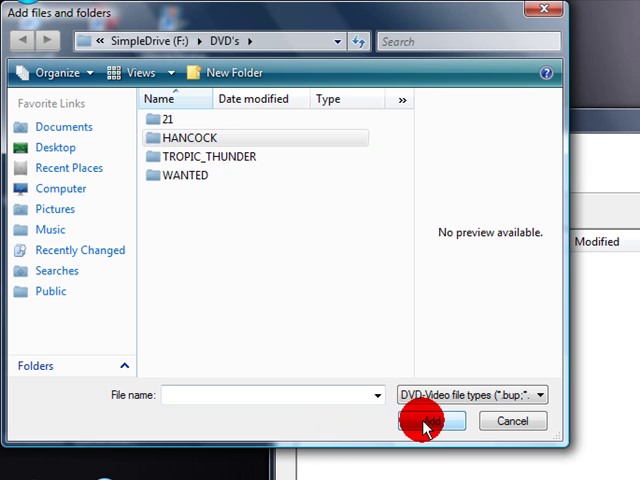
pyautogui.click(425, 421)
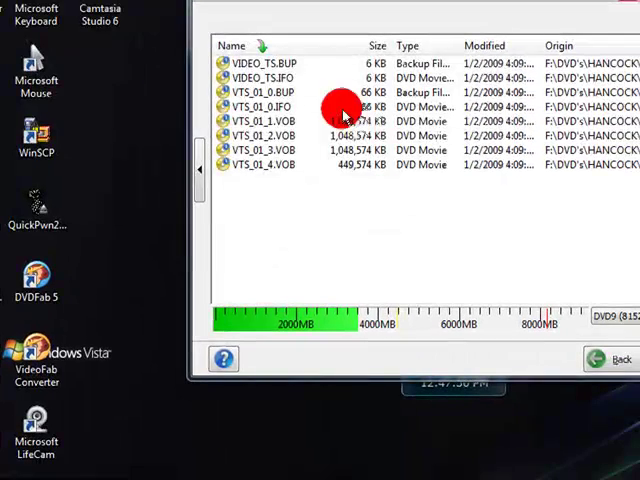
pyautogui.moveTo(325, 322)
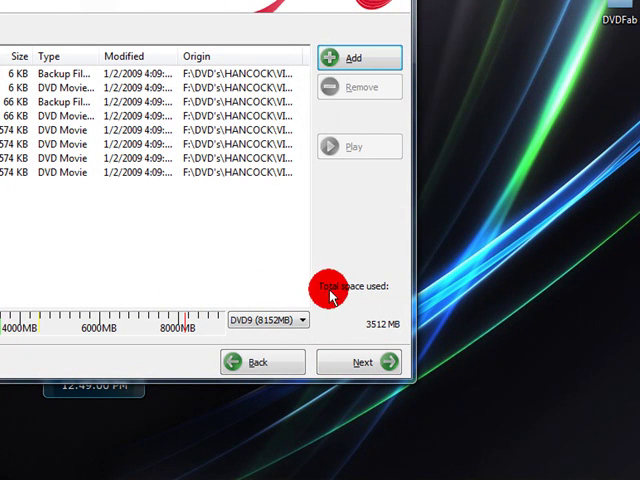
pyautogui.moveTo(390, 323)
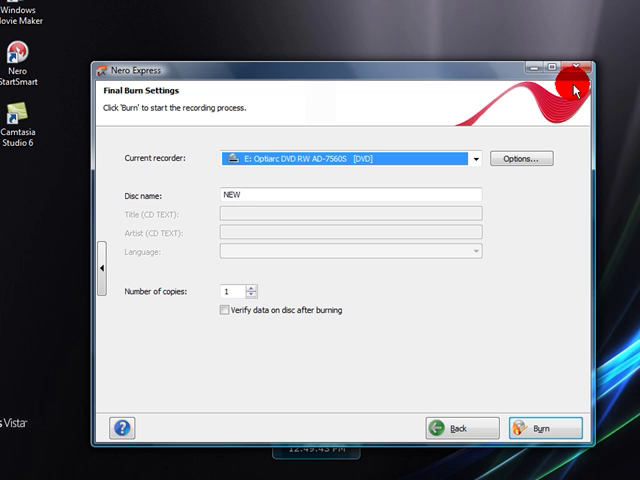
pyautogui.click(575, 65)
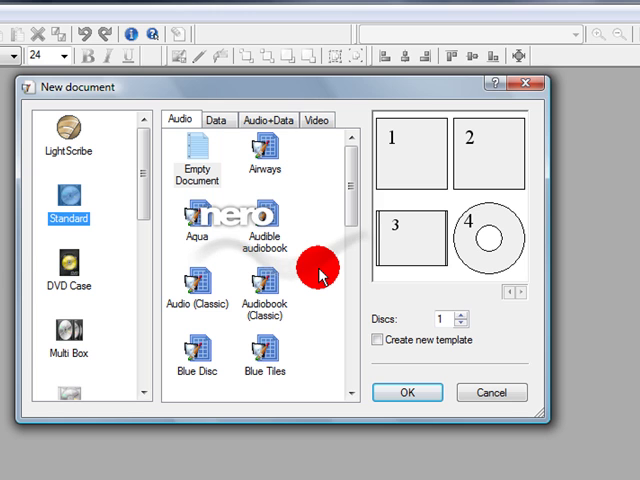
pyautogui.moveTo(410, 145)
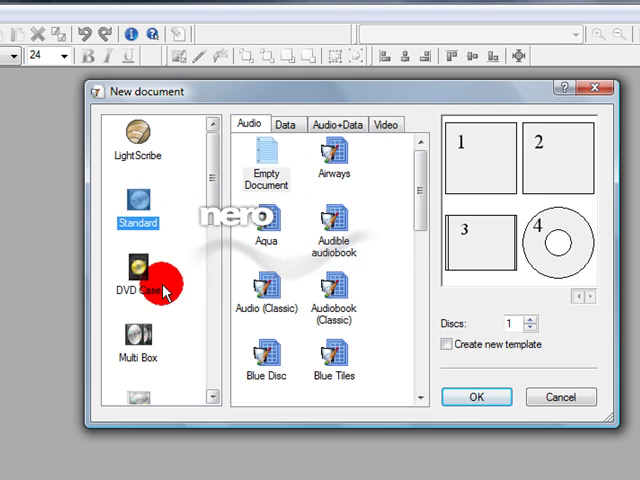
pyautogui.click(138, 289)
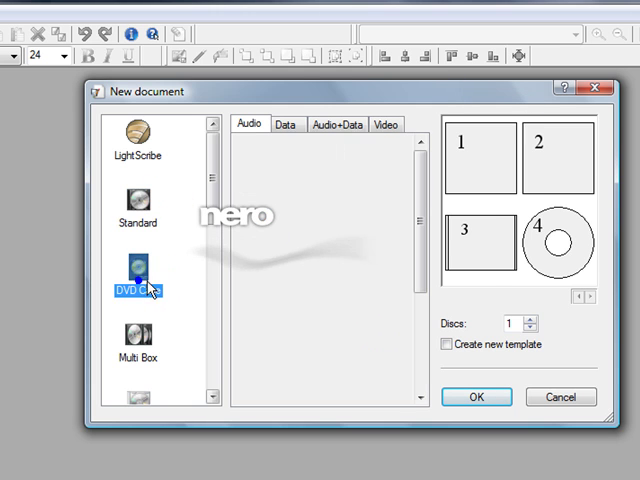
pyautogui.click(137, 290)
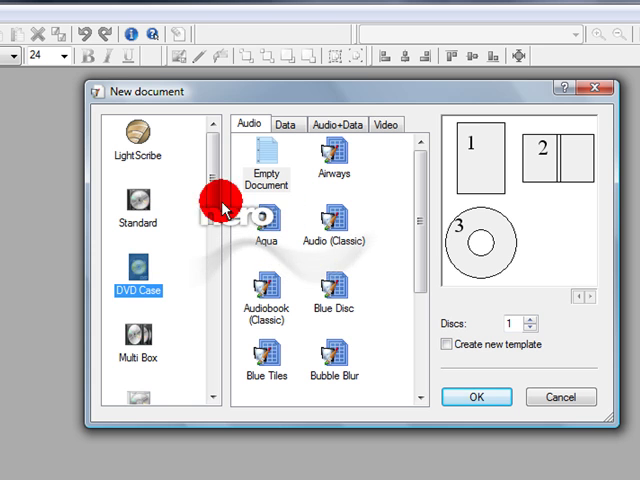
pyautogui.click(137, 210)
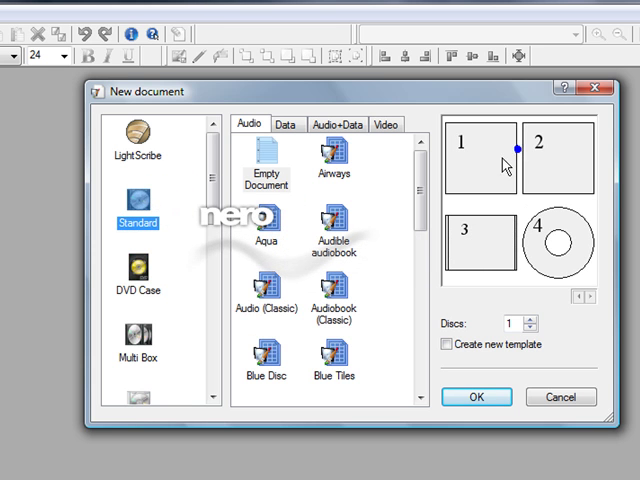
pyautogui.click(487, 160)
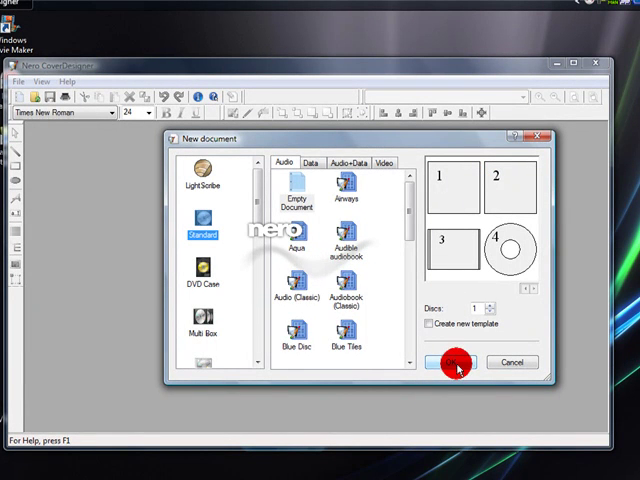
# - Confirm the New document dialog with OK and close Nero CoverDesigner
pyautogui.click(450, 362)
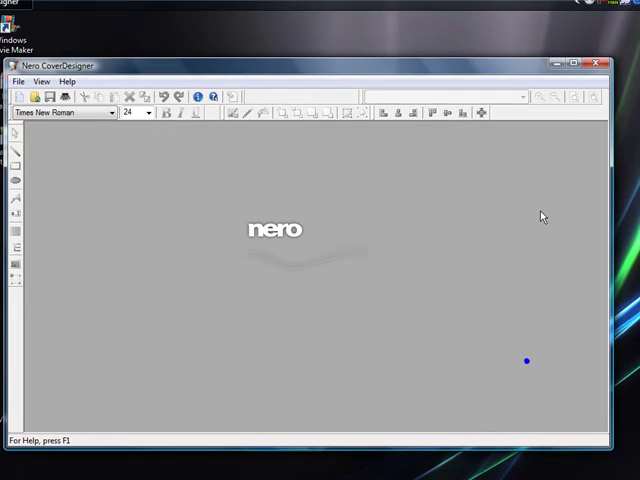
pyautogui.click(611, 64)
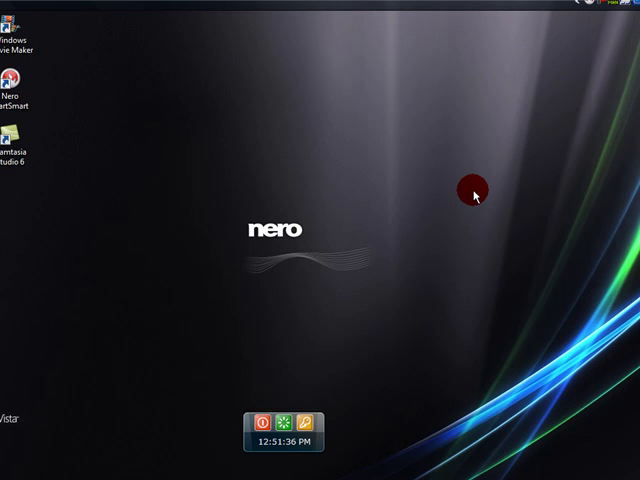